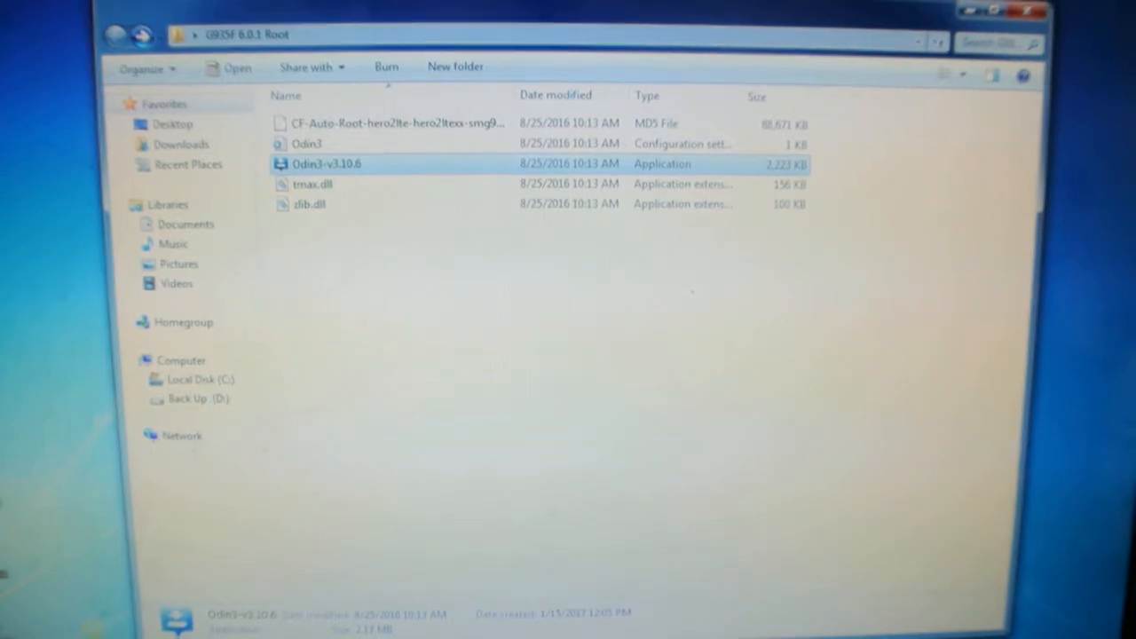
# - Launch Odin3-v3.10.6 from the G935F 6.0.1 Root folder, accepting the unverified-publisher warning
pyautogui.doubleClick(326, 163)
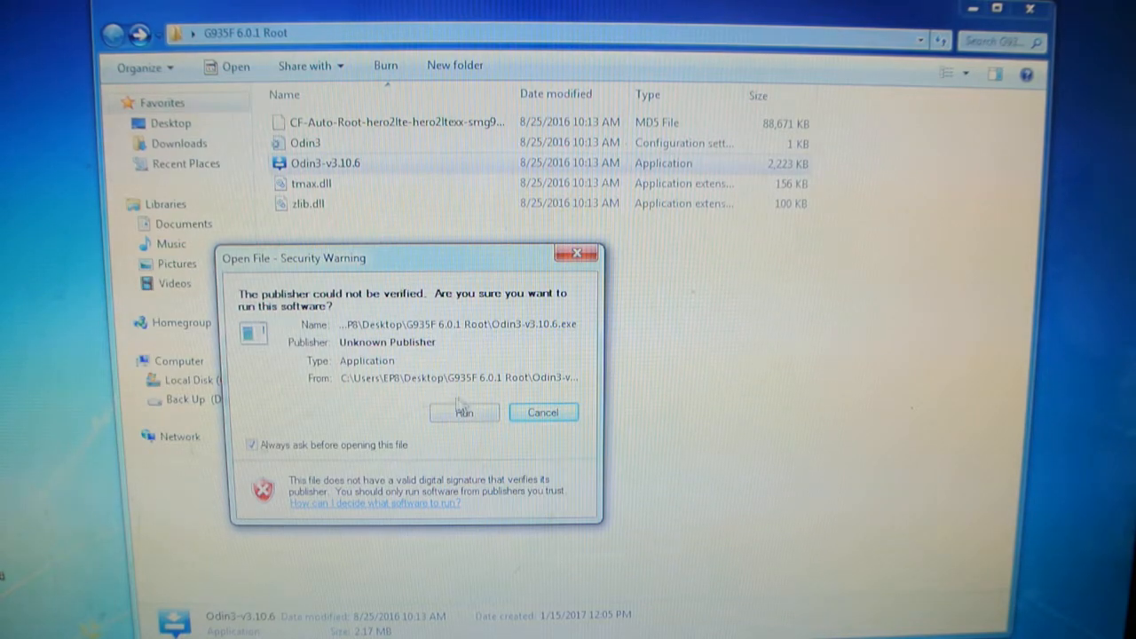
pyautogui.moveTo(346, 177)
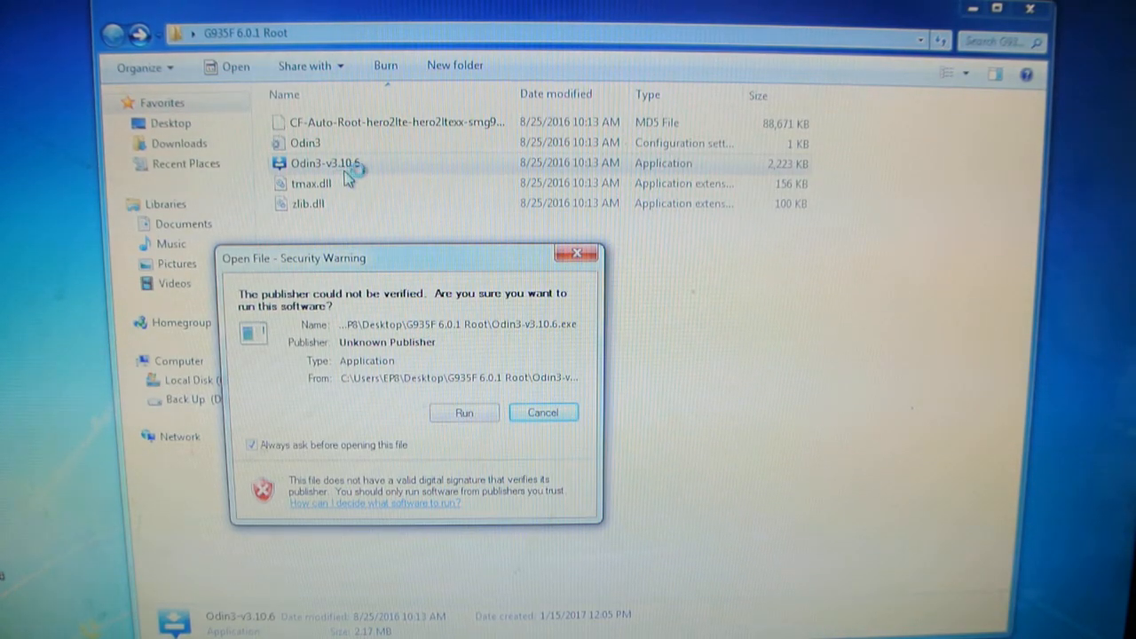
pyautogui.click(463, 413)
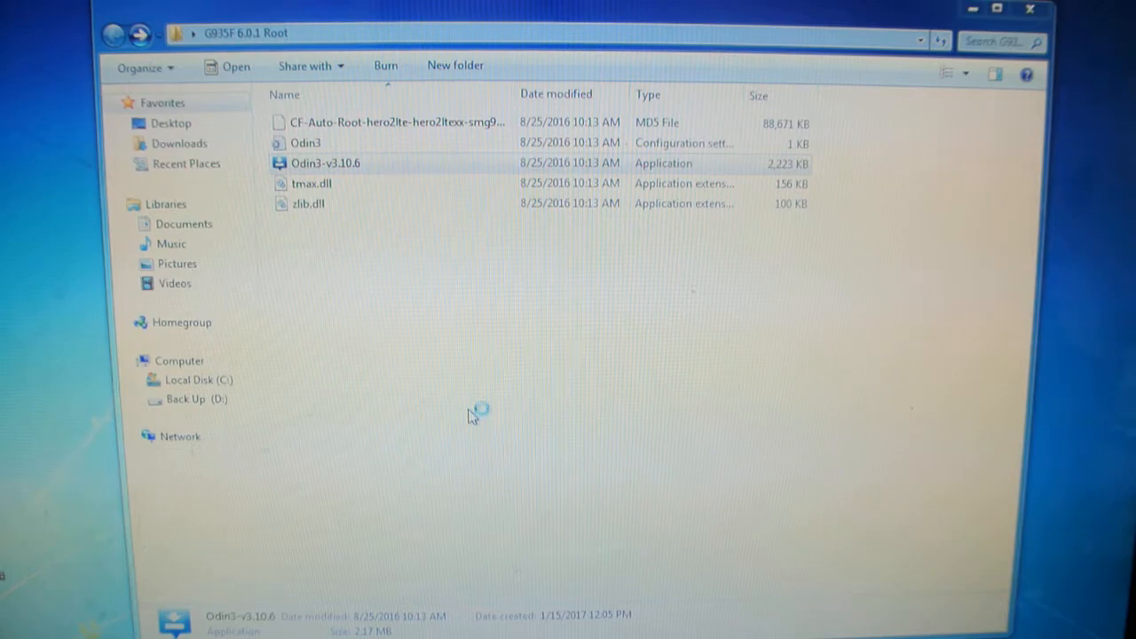
pyautogui.doubleClick(324, 162)
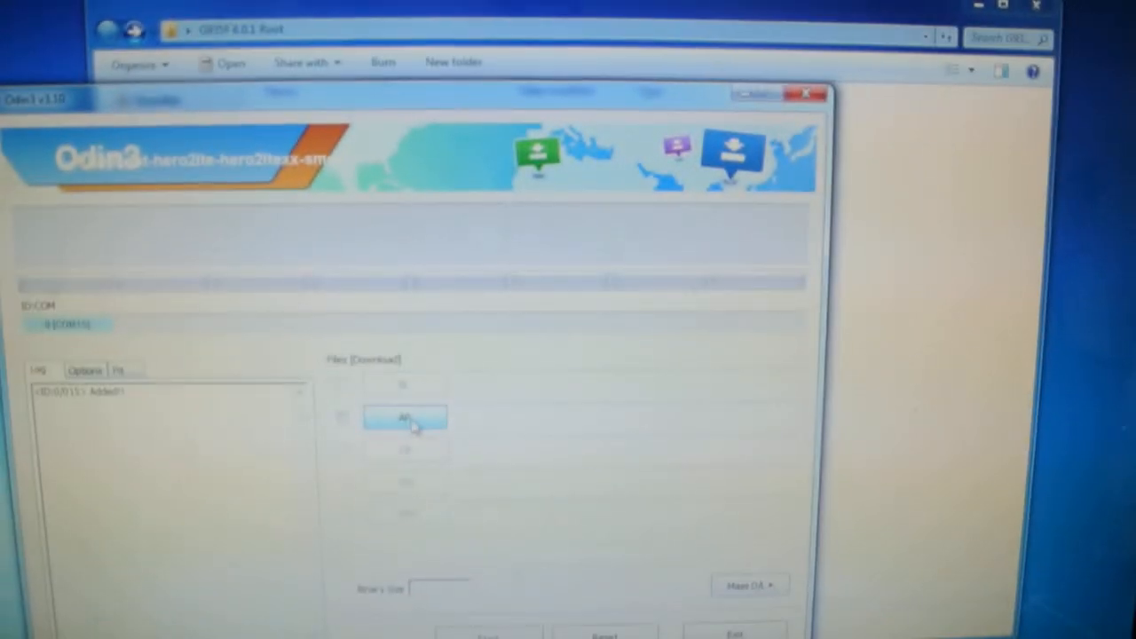
# - Browse for the AP slot file and filter the G935F 6.0.1 Root folder by 'g935' to find CF-Auto-Root
pyautogui.click(406, 419)
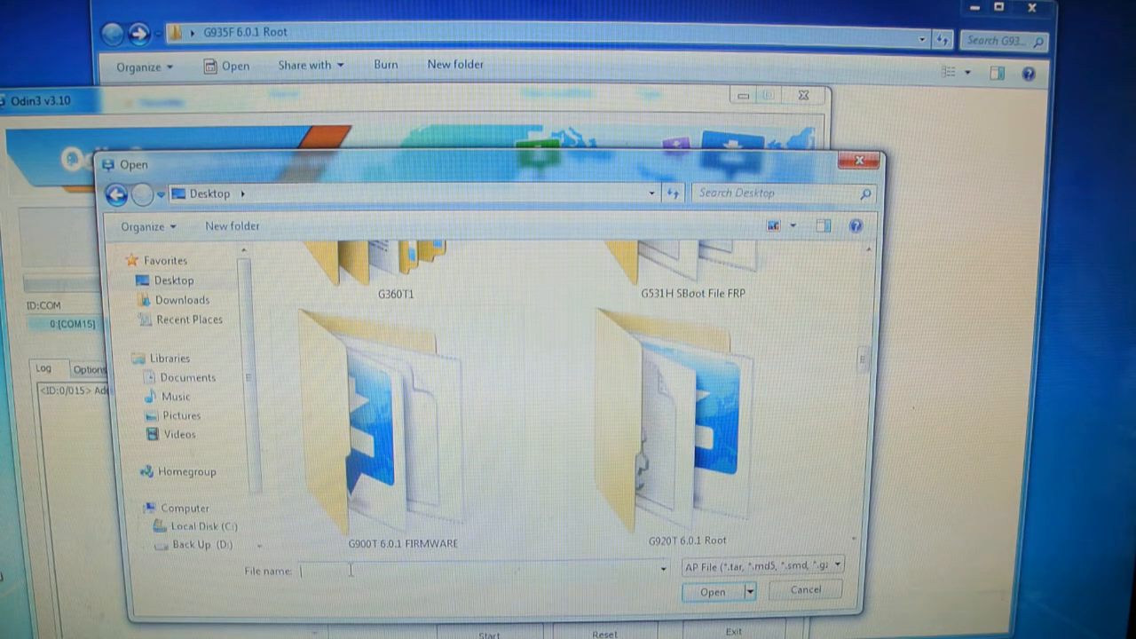
pyautogui.write('g935f.tar.md5')
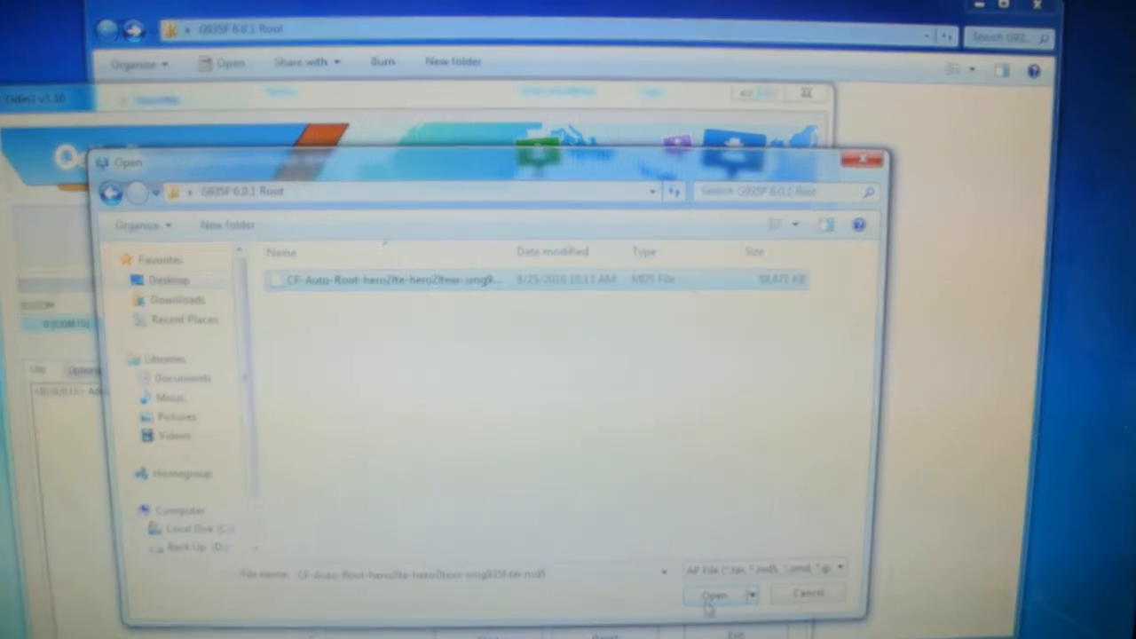
# - Load the CF-Auto-Root .tar.md5 into AP (86.6 MB) and start flashing to the phone
pyautogui.click(714, 596)
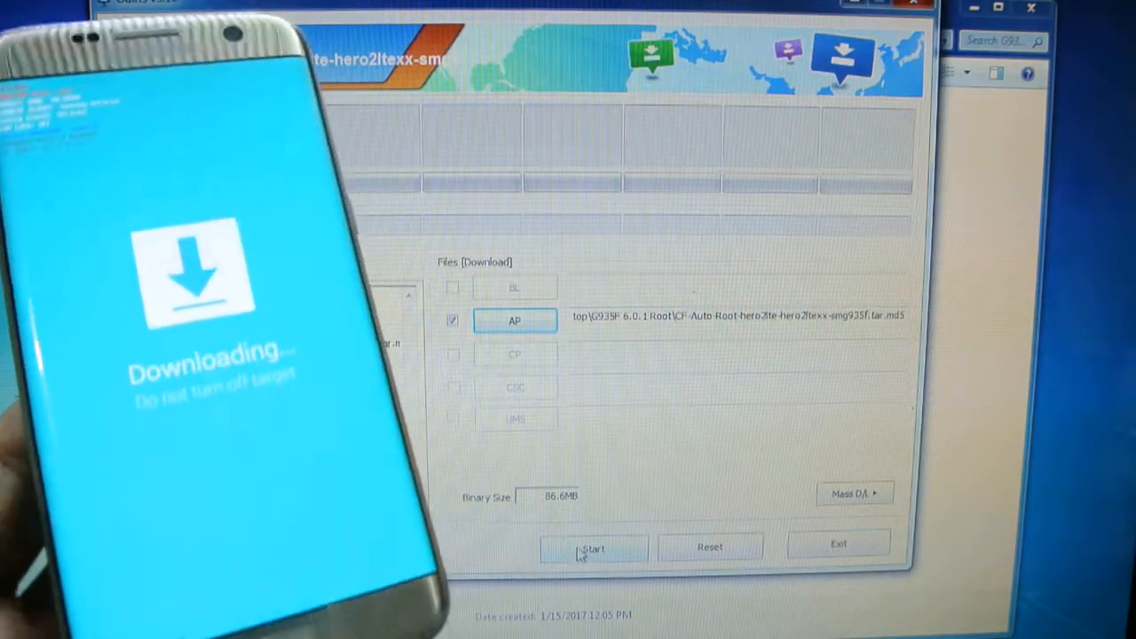
pyautogui.click(594, 548)
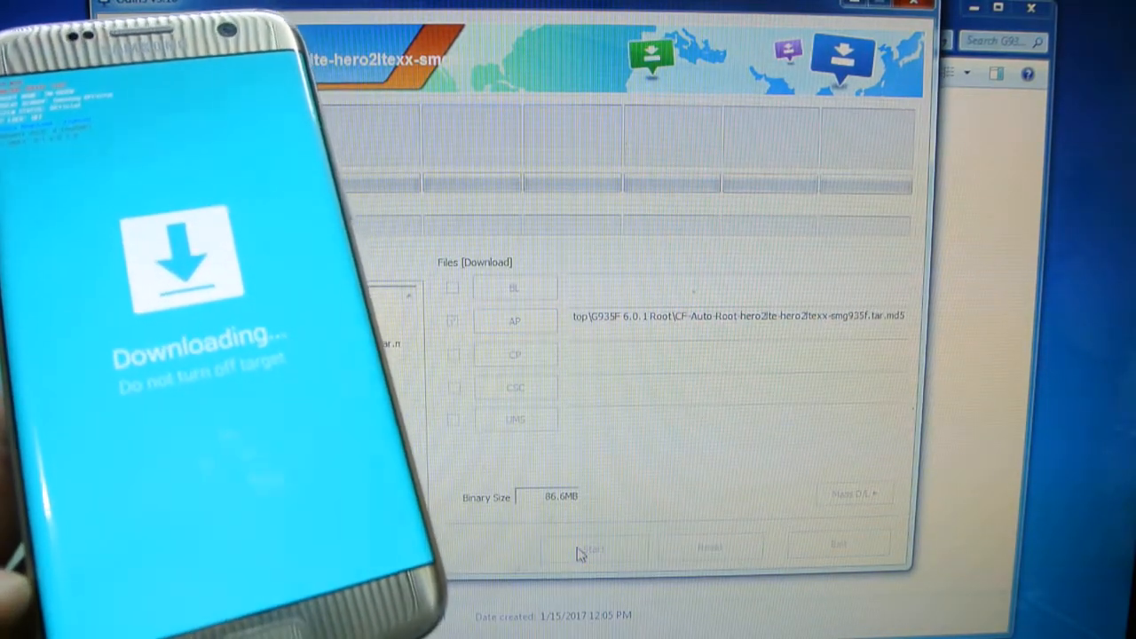